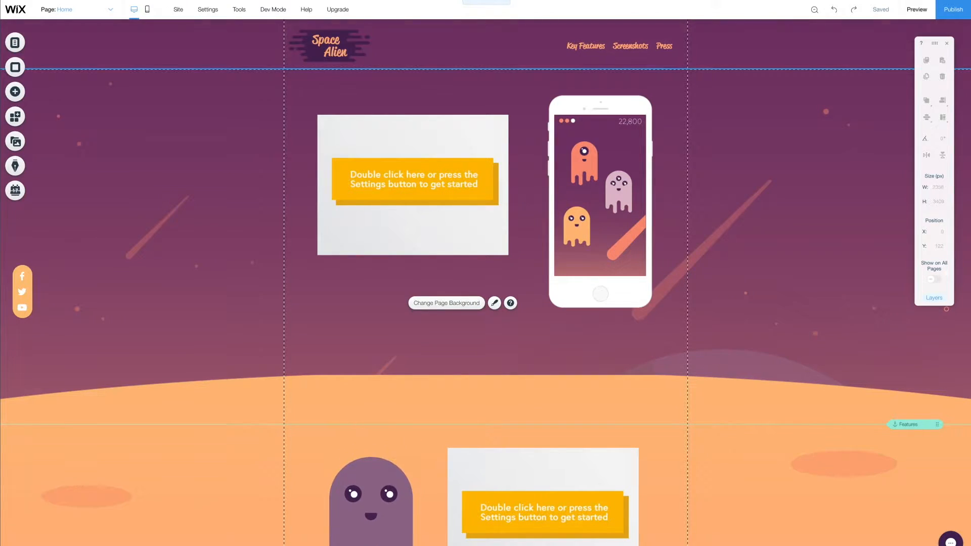
From the App Market's Manage Apps, launch the installed Games by Gamify app.
left_click(14, 116)
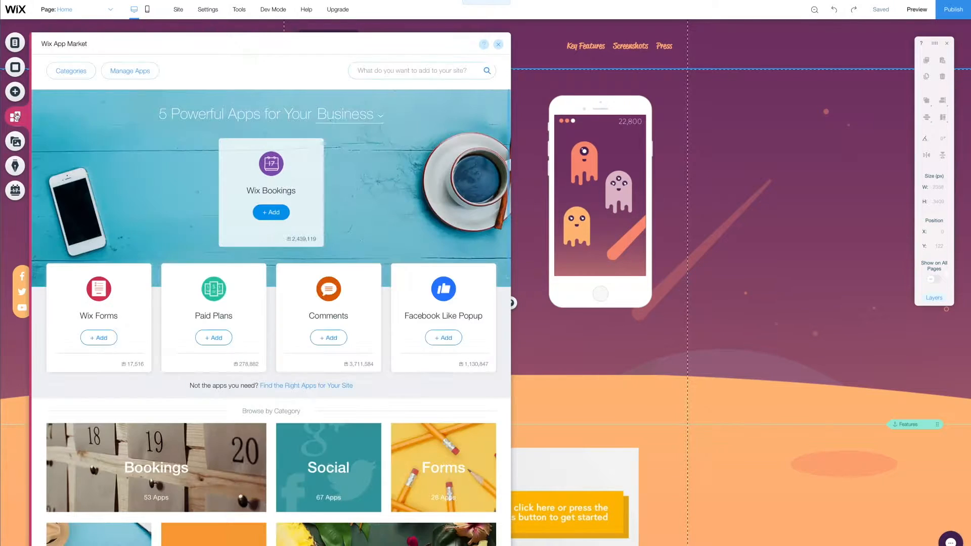
left_click(130, 71)
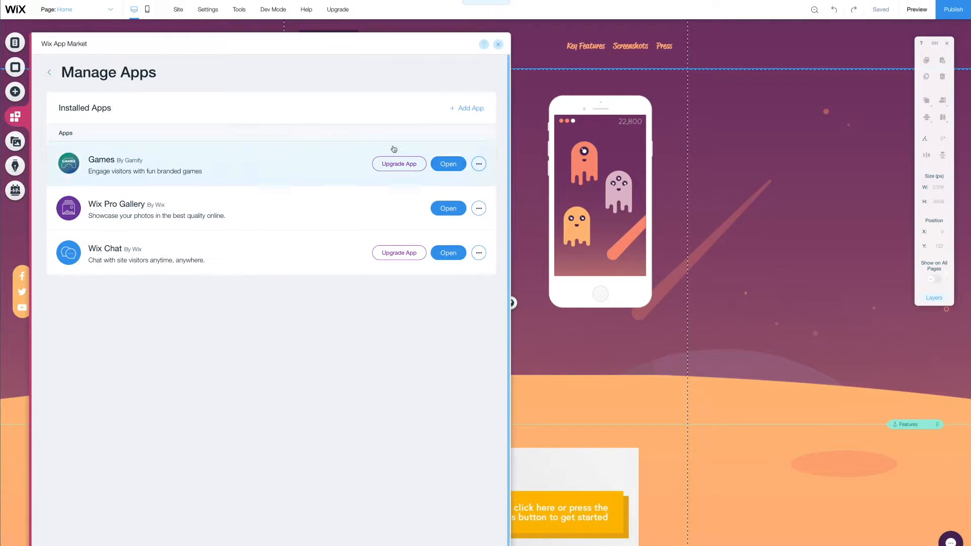
left_click(448, 163)
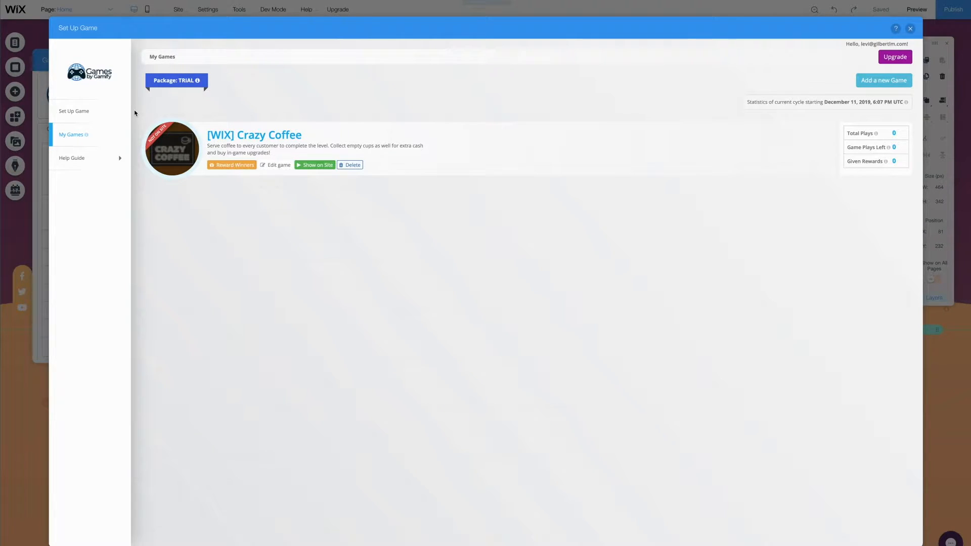
Add a new game and pick Aliens Attack from the game grid.
left_click(73, 111)
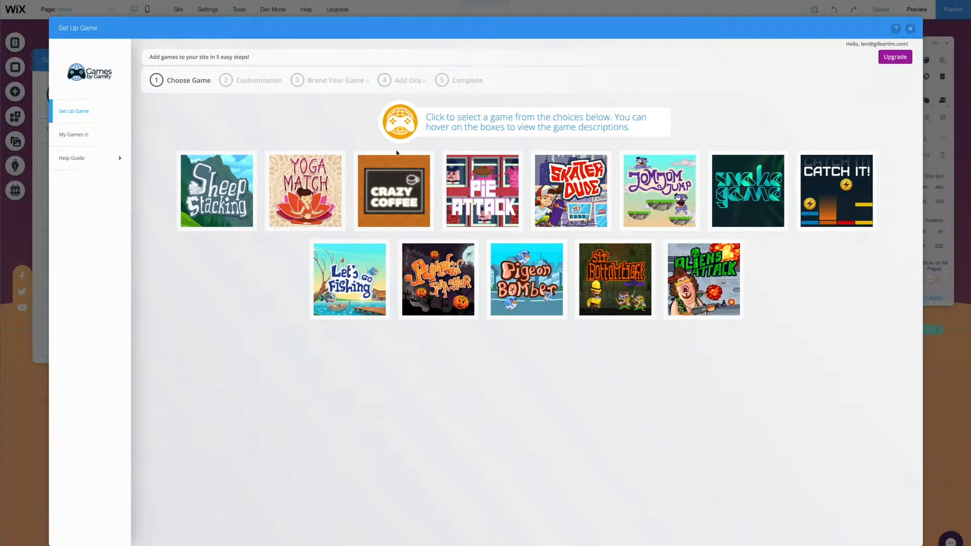
left_click(703, 279)
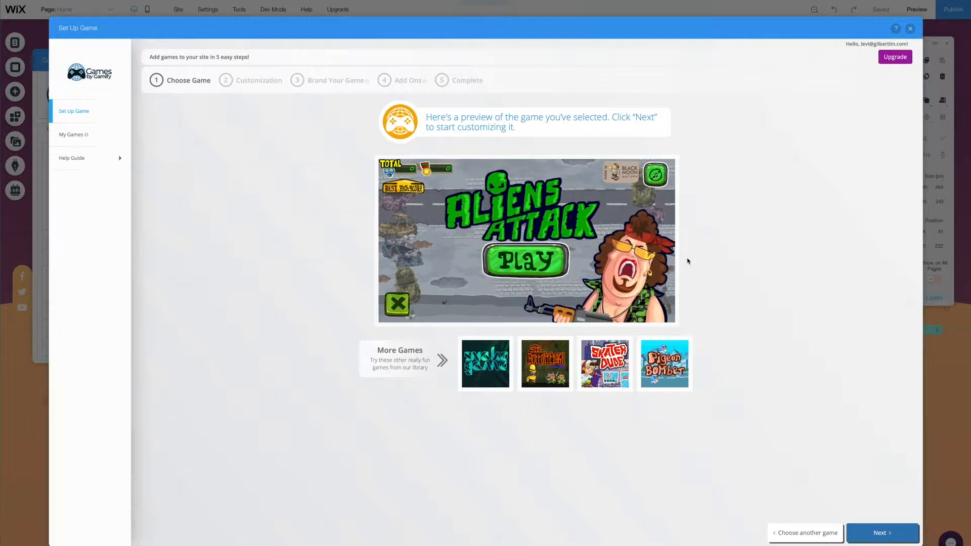
Accept Aliens Attack and continue past the Great Choice popup to its details form.
left_click(881, 533)
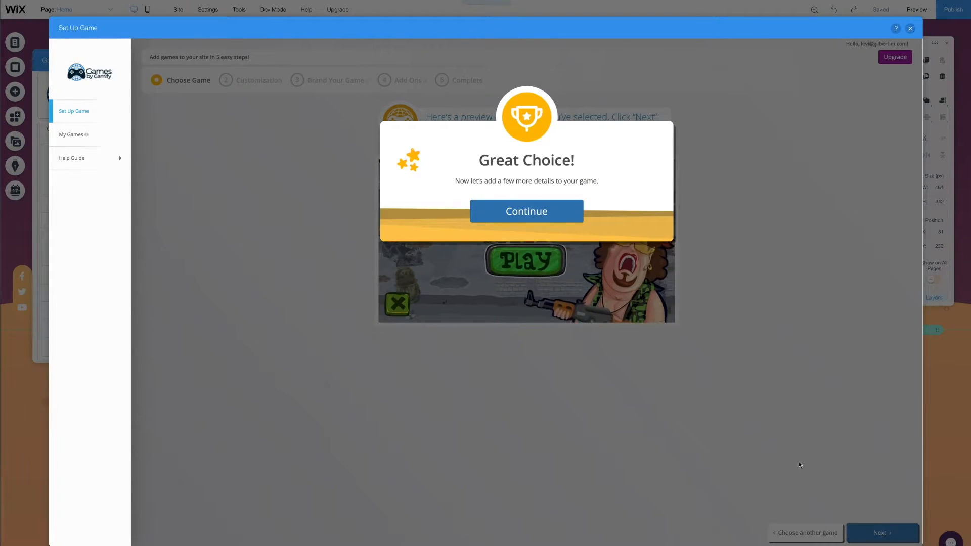
left_click(526, 211)
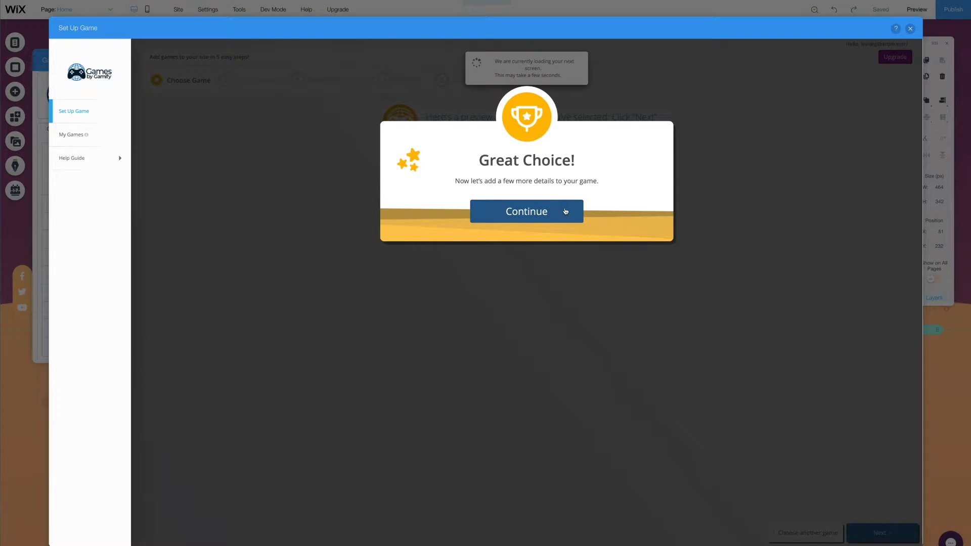
left_click(526, 211)
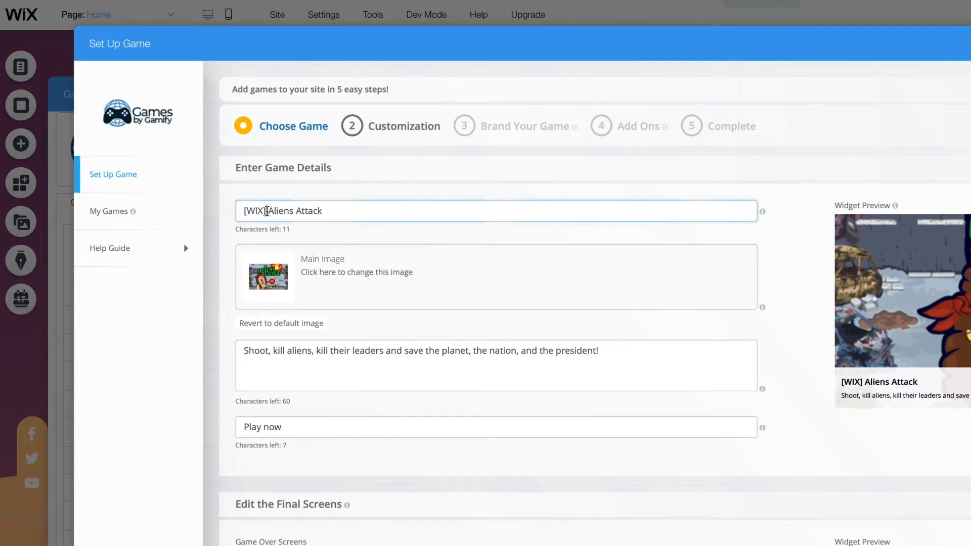
Replace [WIX] in the title with 'Gilbert', making it Gilbert Aliens Attack.
type("Gilber")
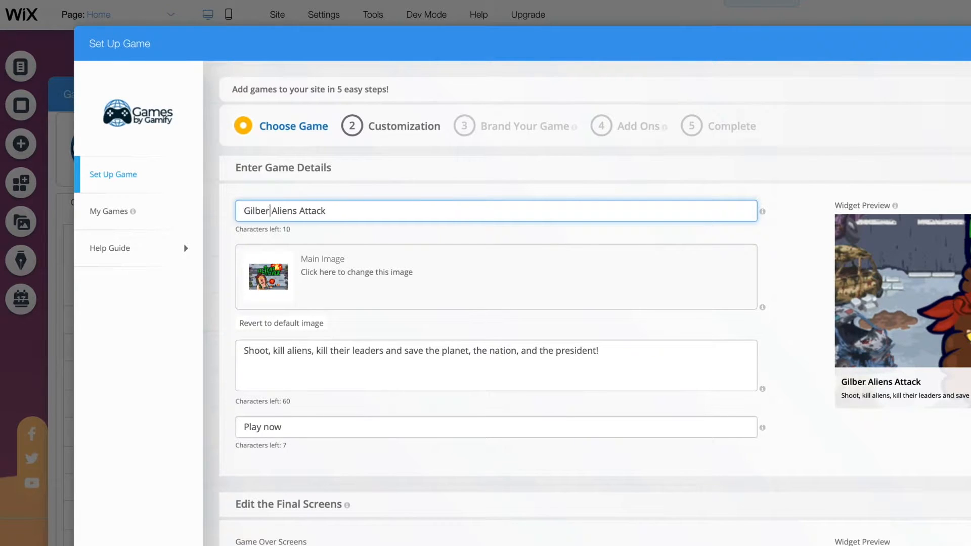
type("t")
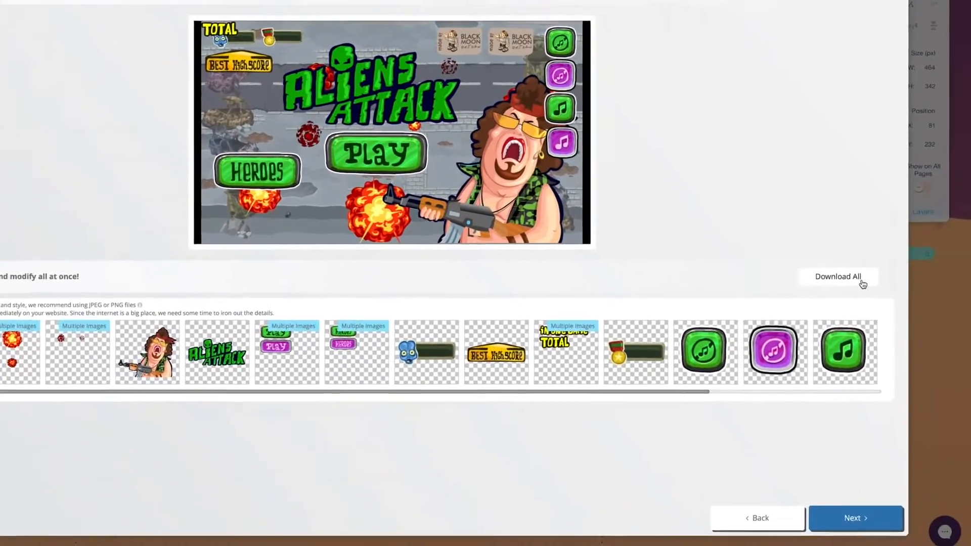
Keep the default game images and advance to the Add Ons step.
scroll("down", 3)
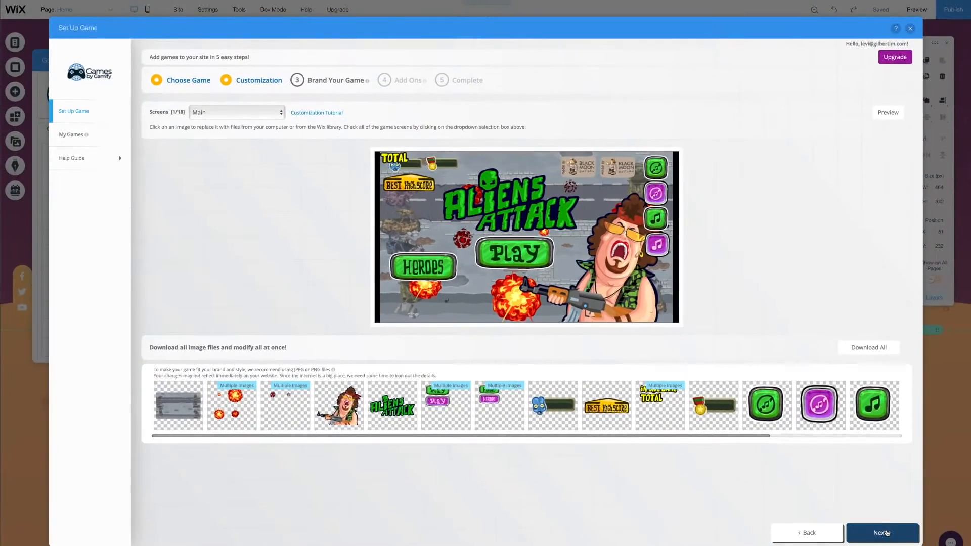
left_click(882, 533)
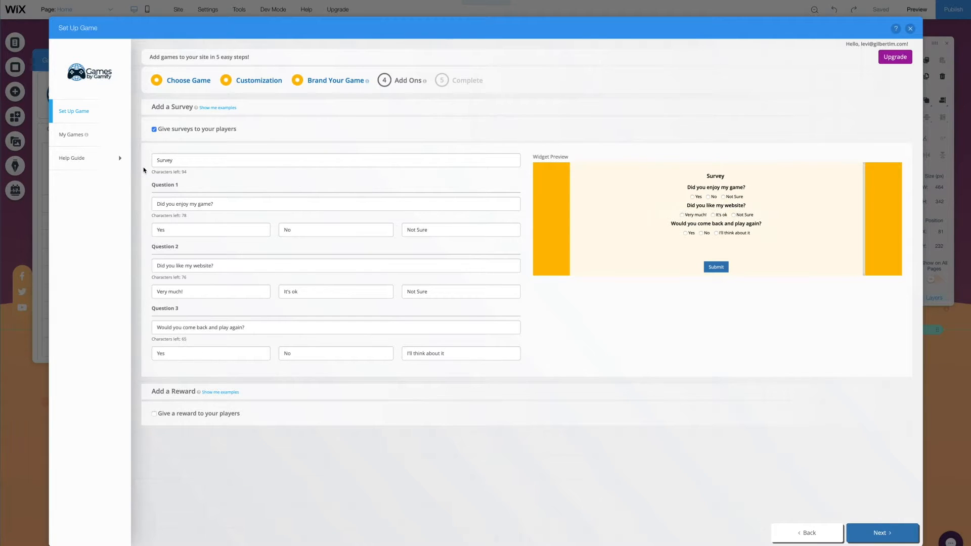
Enable player rewards, view the reward examples, then untick rewards again.
scroll("down", 3)
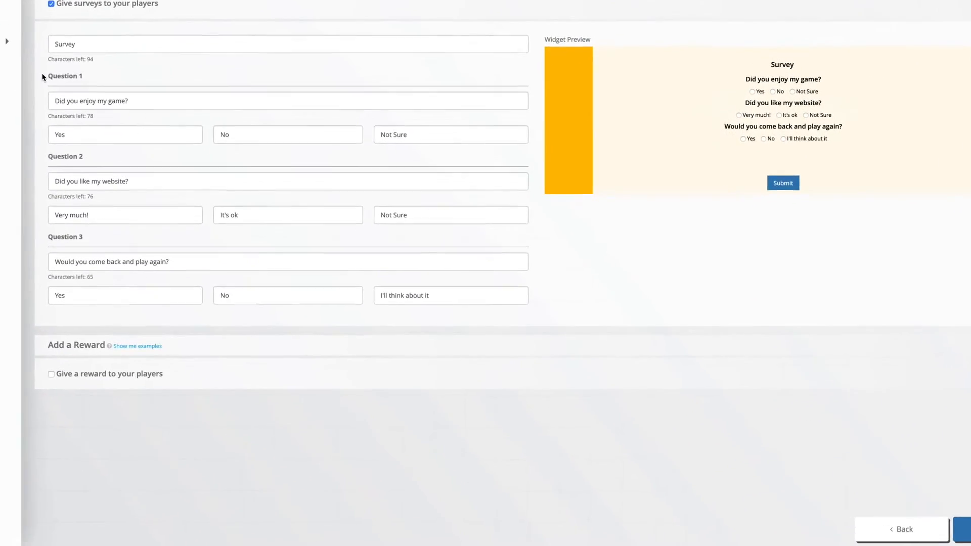
left_click(51, 373)
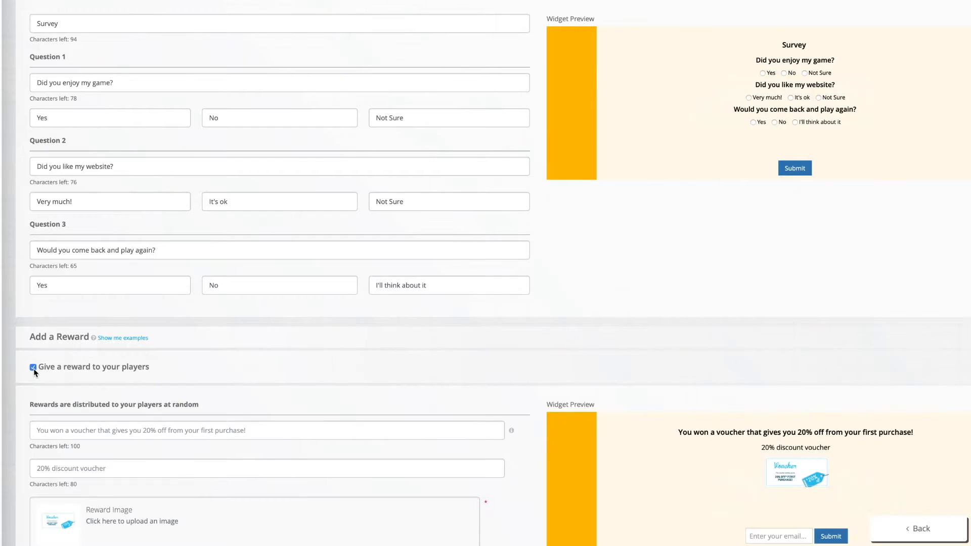
scroll("down", 3)
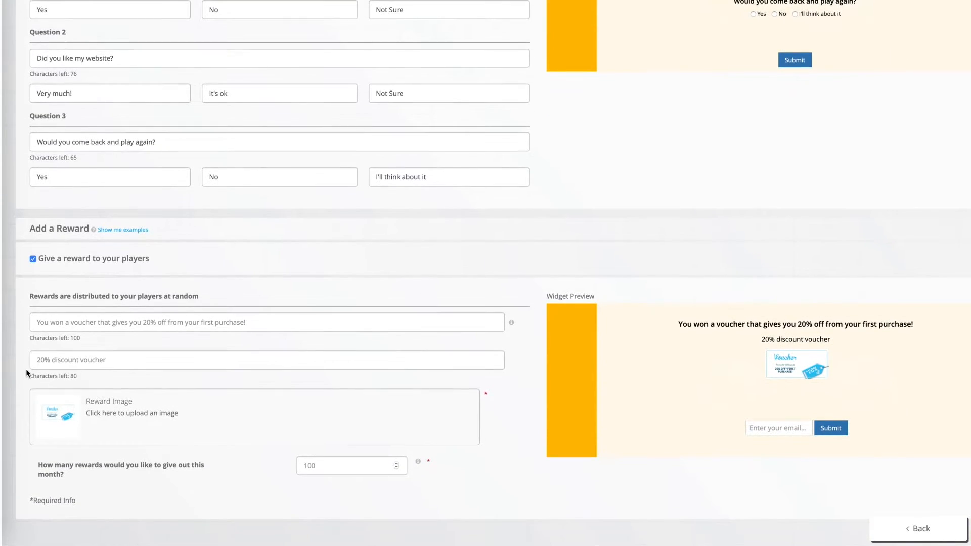
left_click(123, 229)
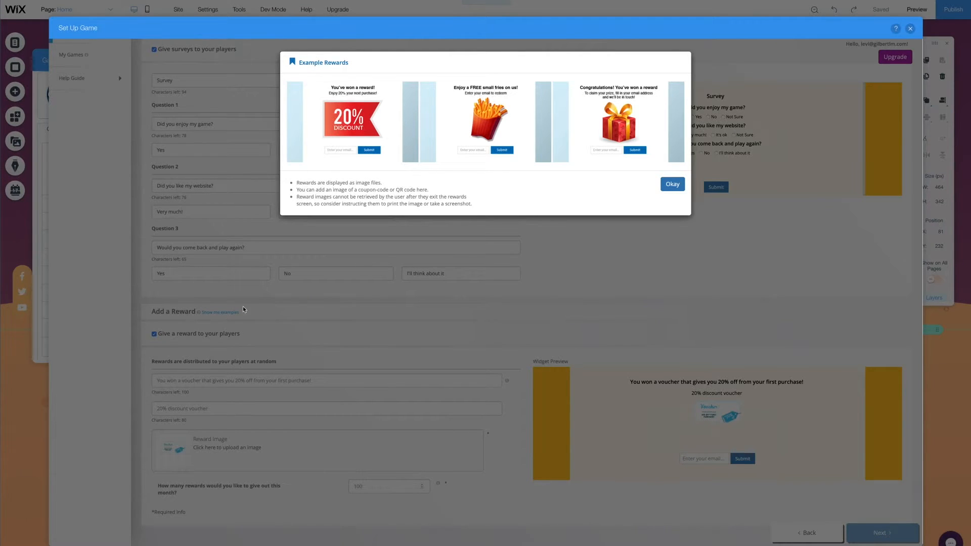
left_click(672, 184)
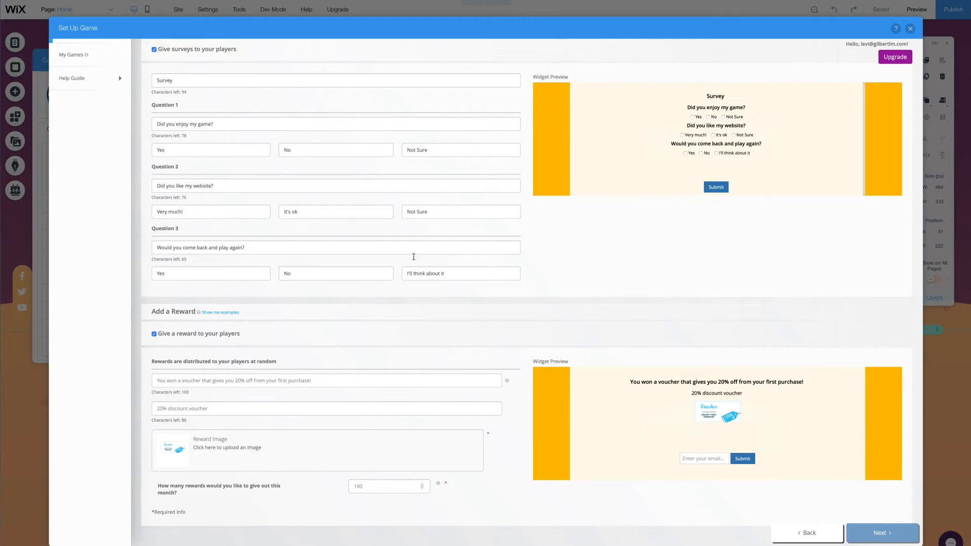
left_click(154, 334)
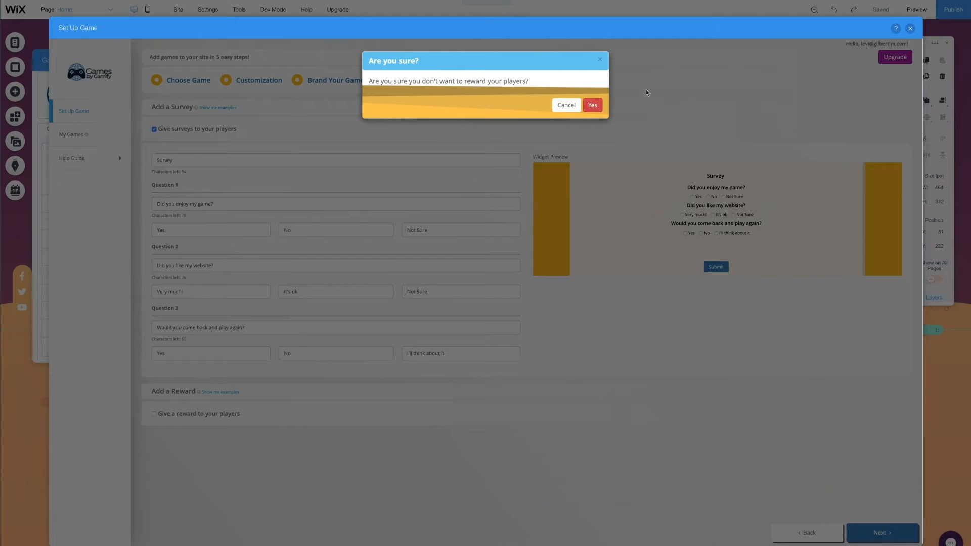
Confirm no player rewards and finish setup, placing the widget on the page.
left_click(590, 104)
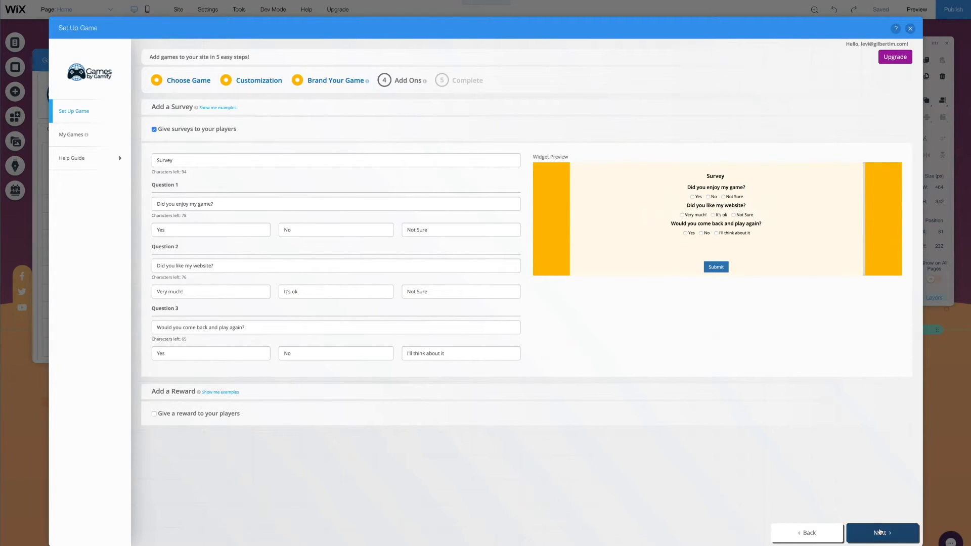
left_click(882, 532)
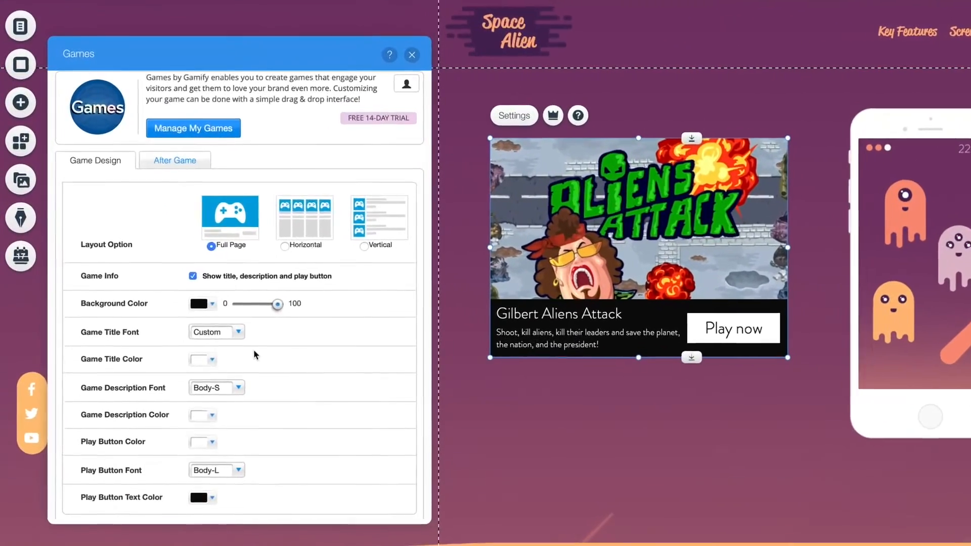
Set the Game Title Font to custom Brandon Grotesque at size 27.
left_click(242, 332)
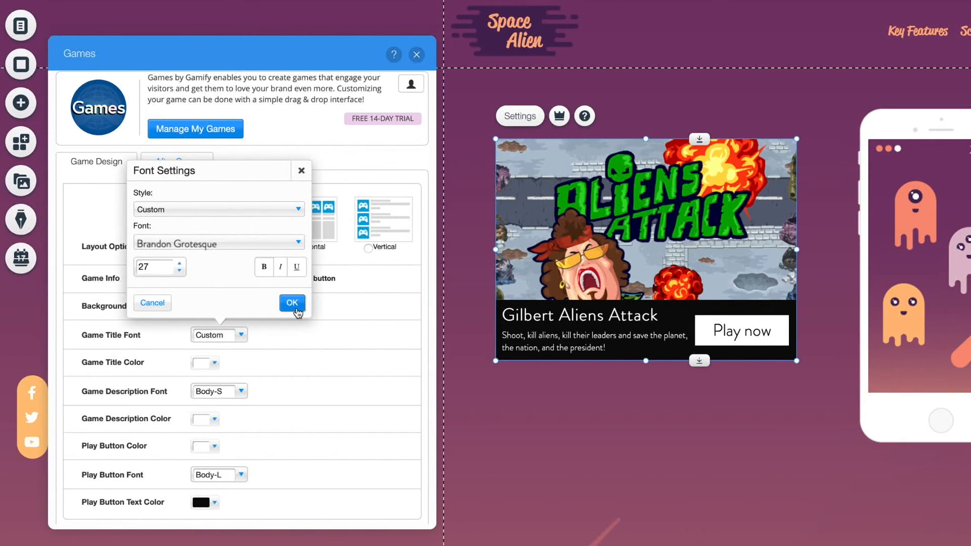
left_click(291, 303)
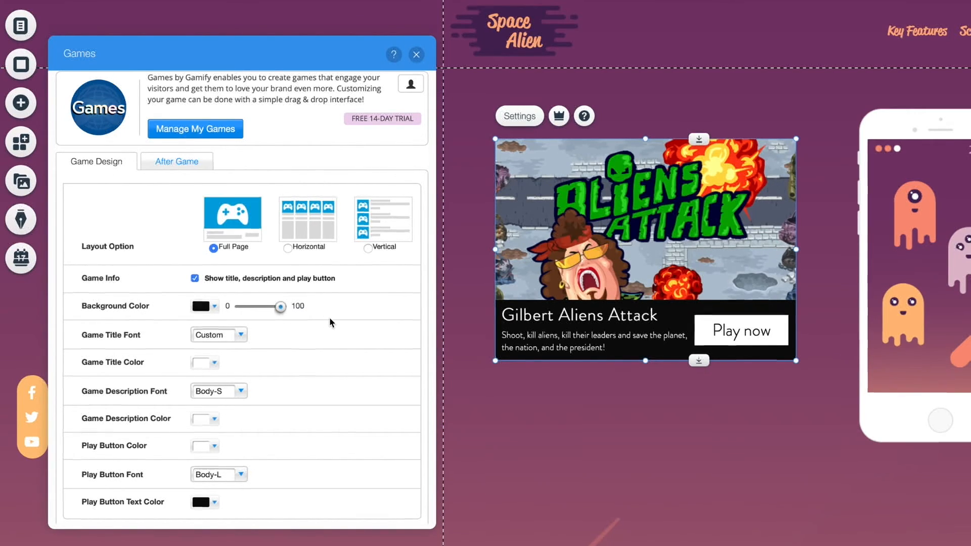